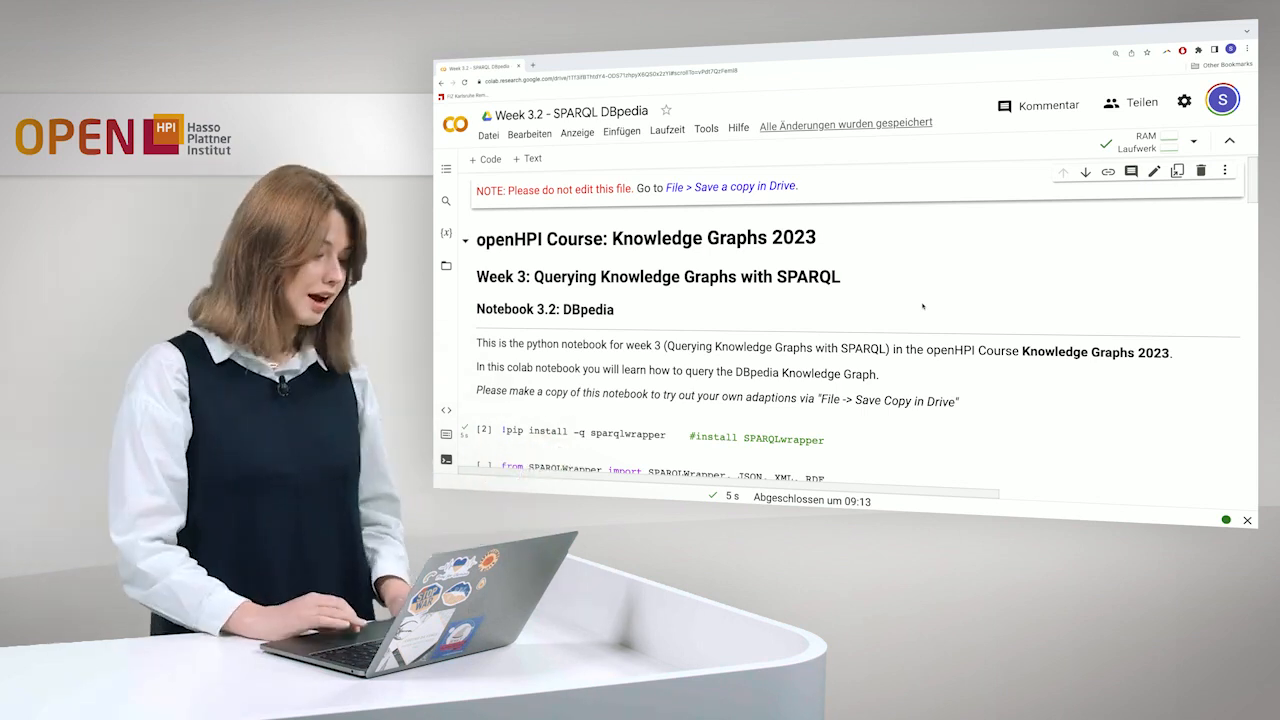
- Run the import cell loading SPARQLWrapper and pandas, then reach the Query 1 cell
scroll(down, 3)
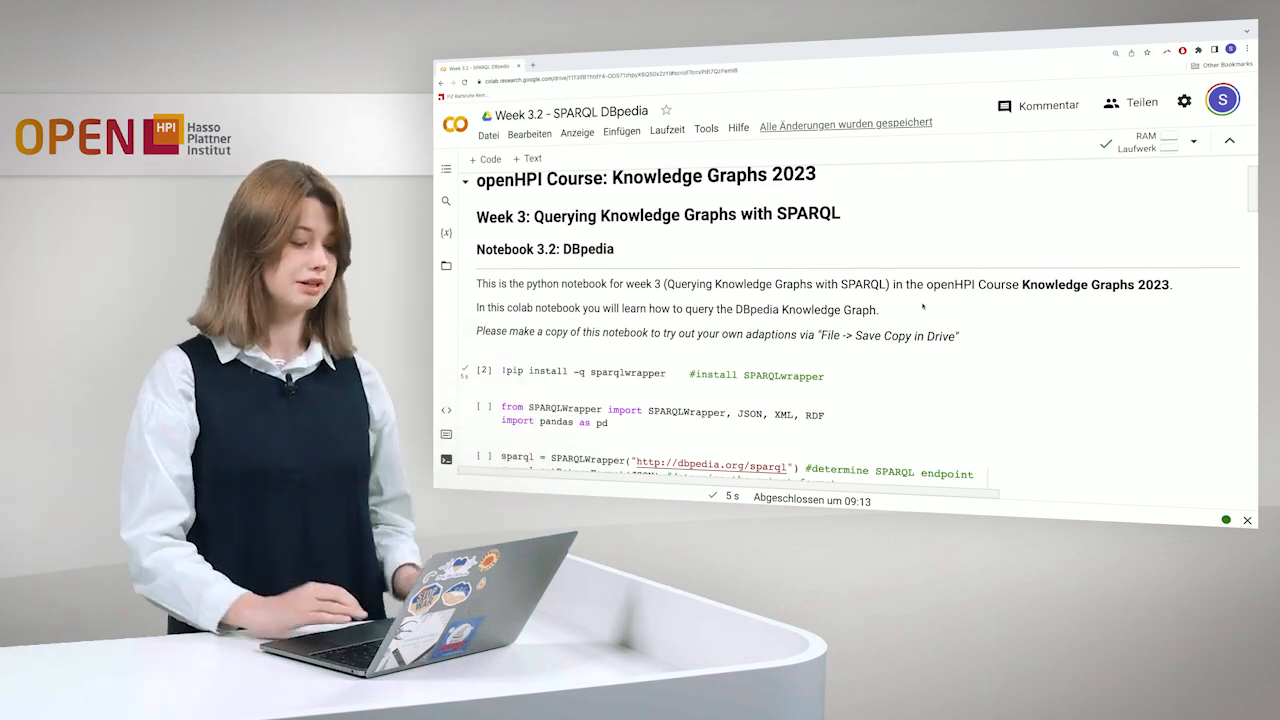
scroll(down, 3)
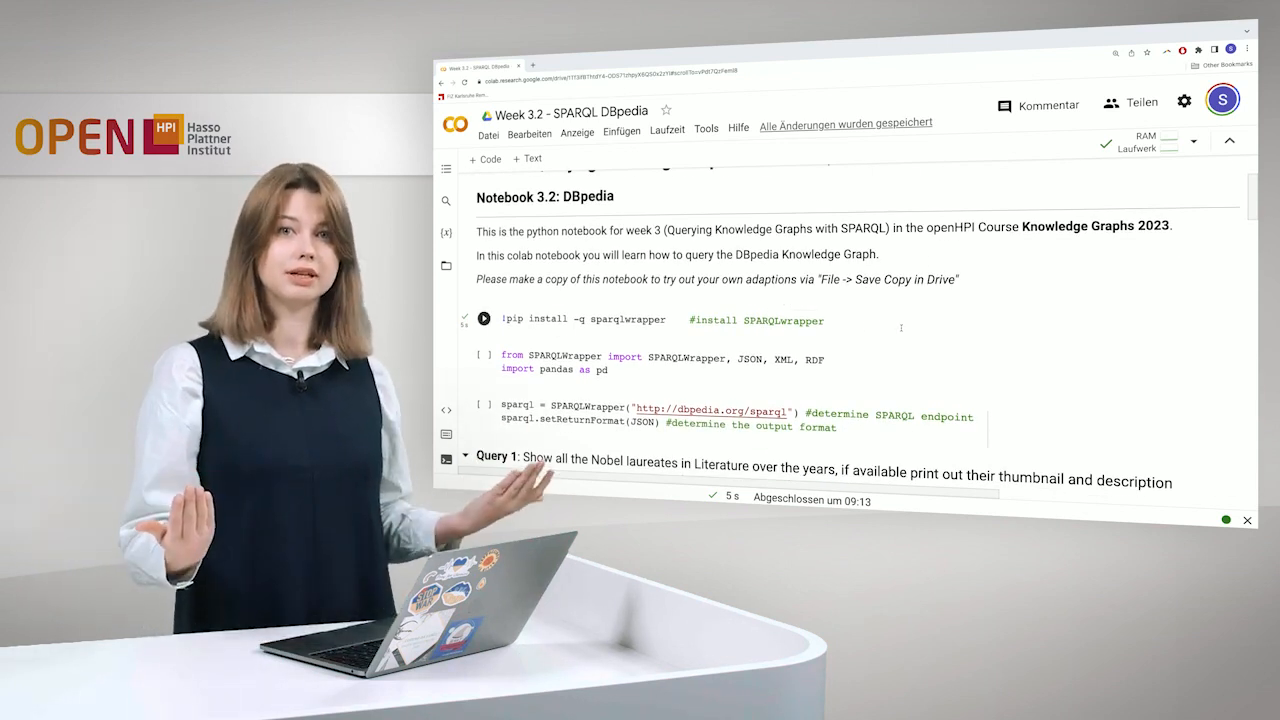
scroll(up, 3)
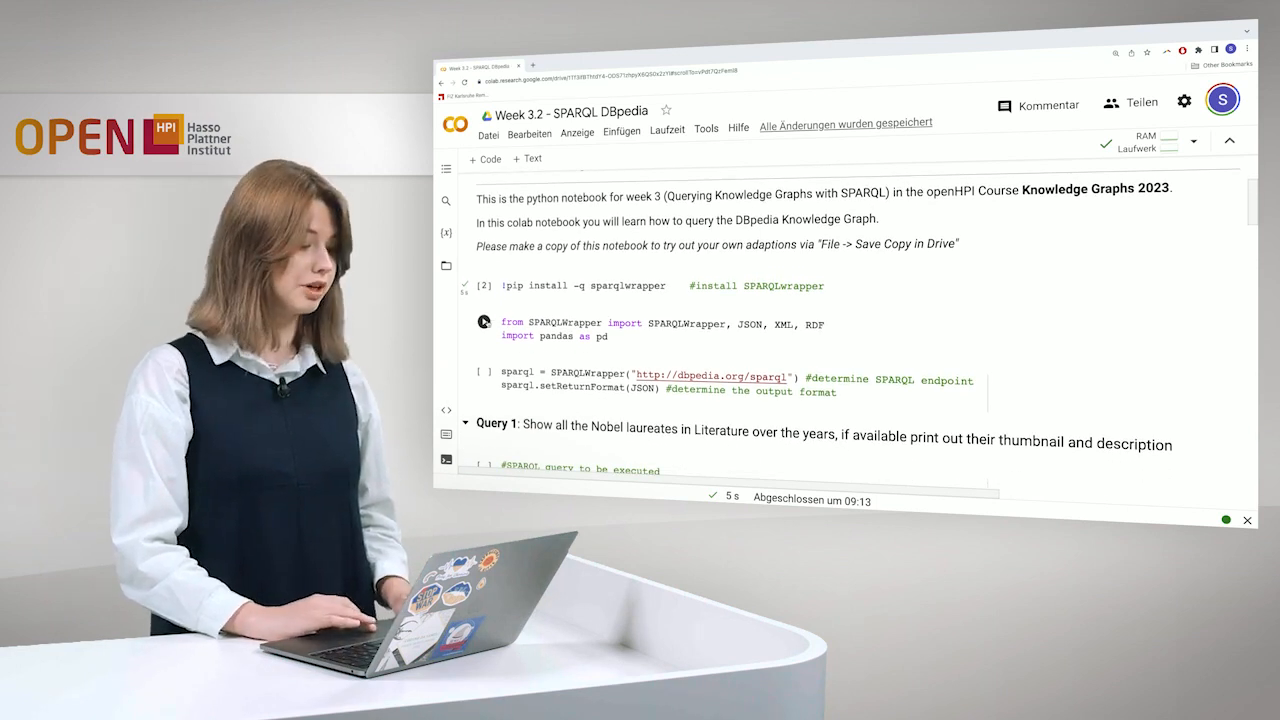
click(484, 322)
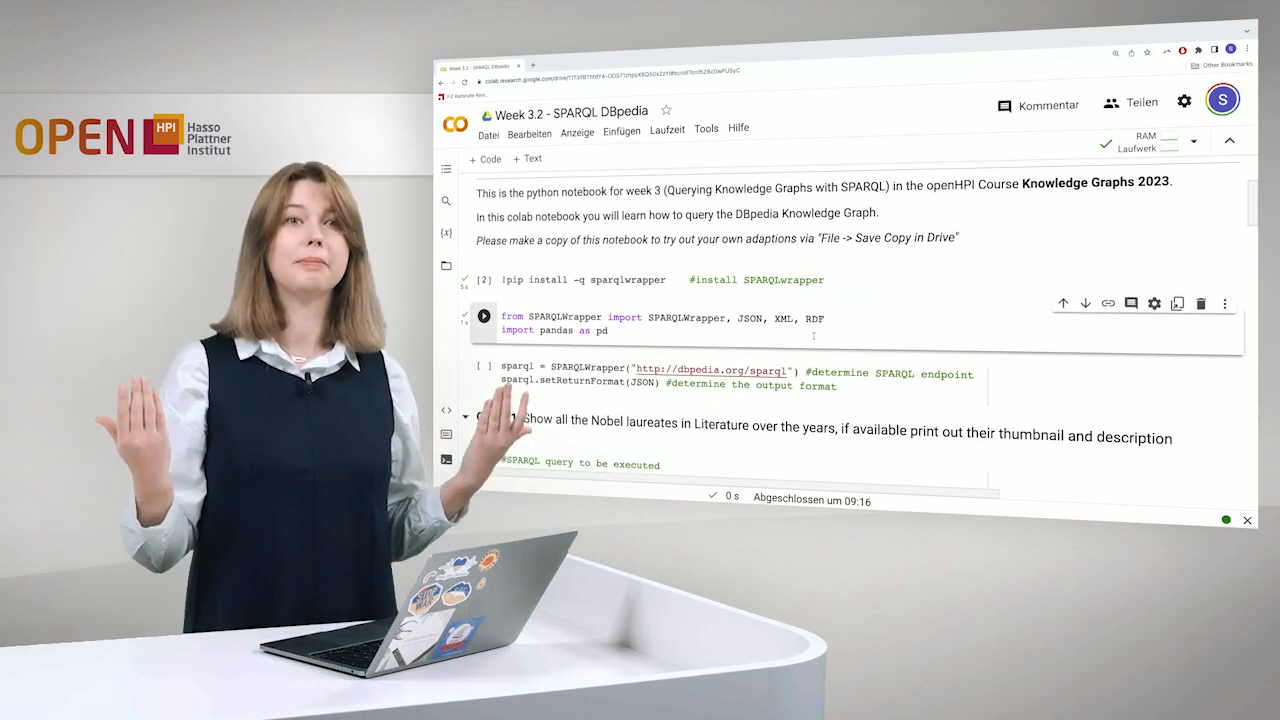
scroll(down, 3)
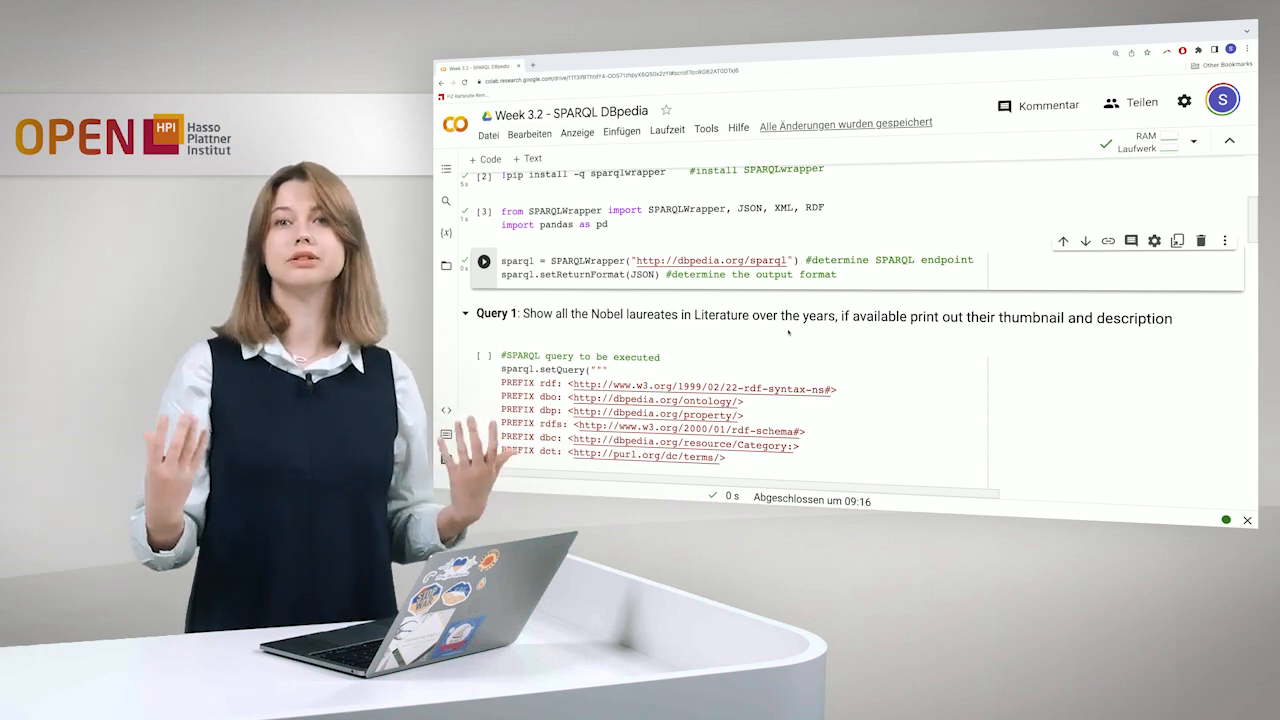
scroll(down, 3)
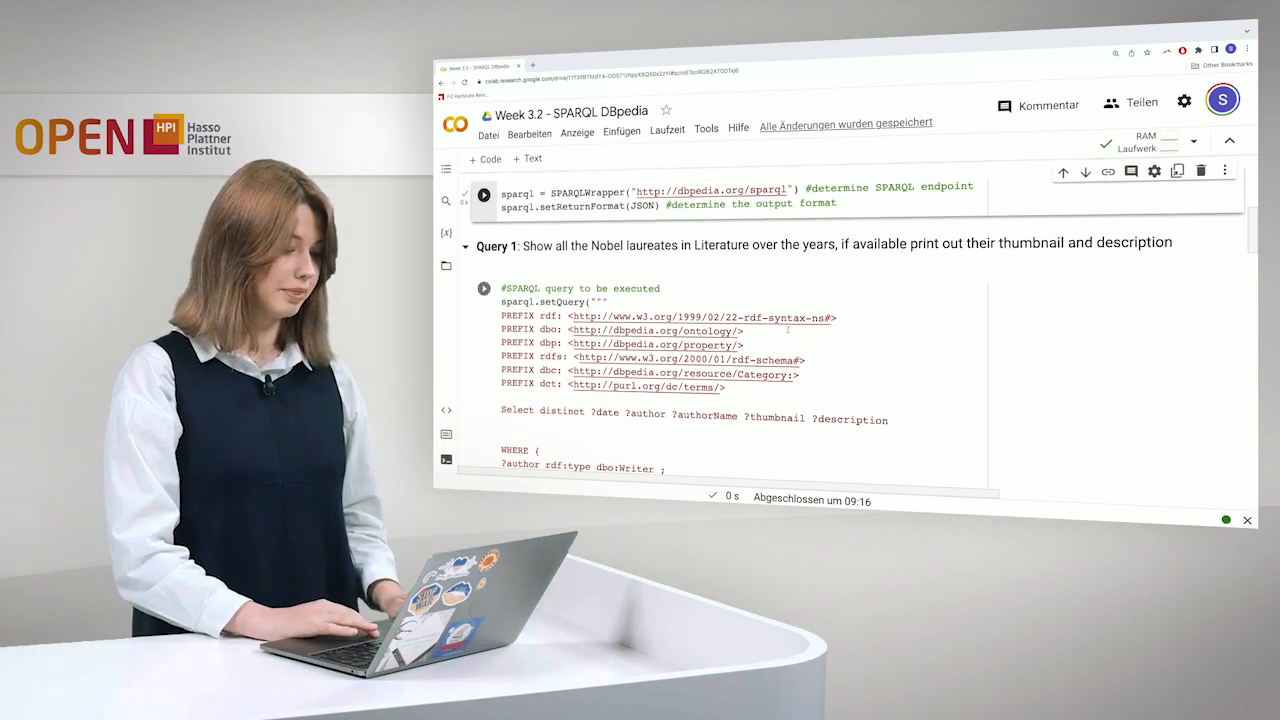
scroll(down, 3)
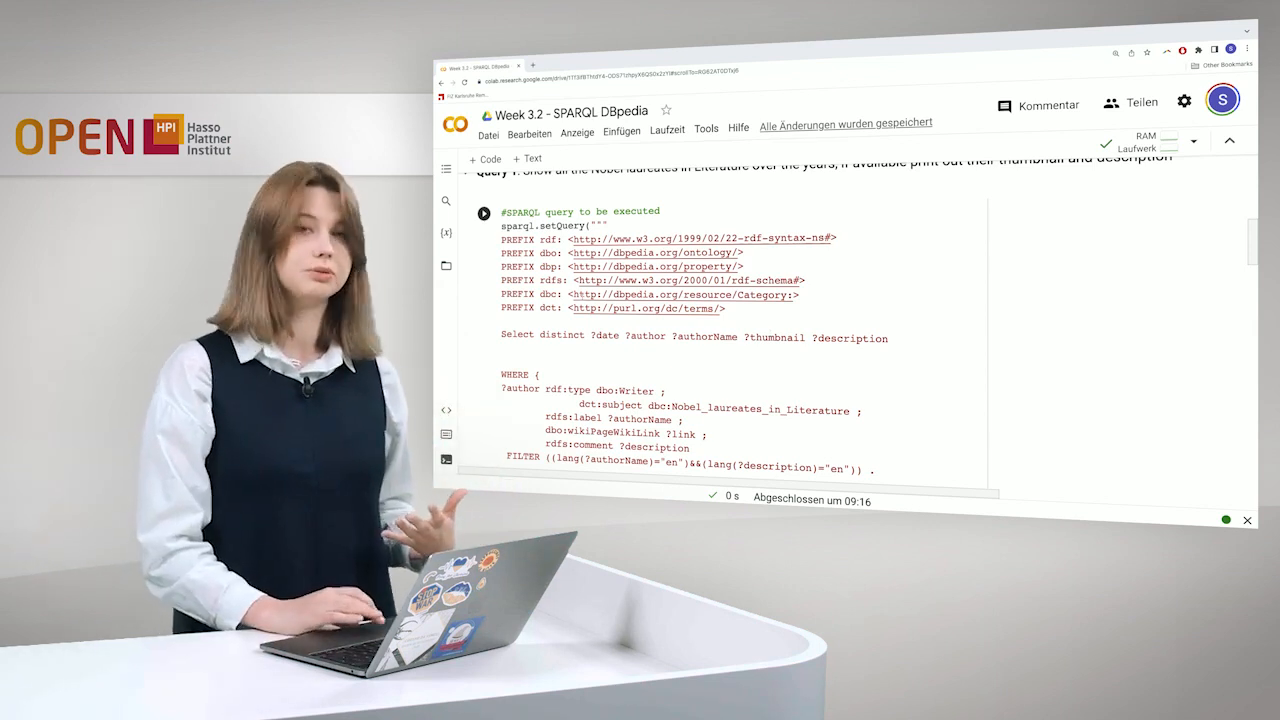
mouse_move(656, 266)
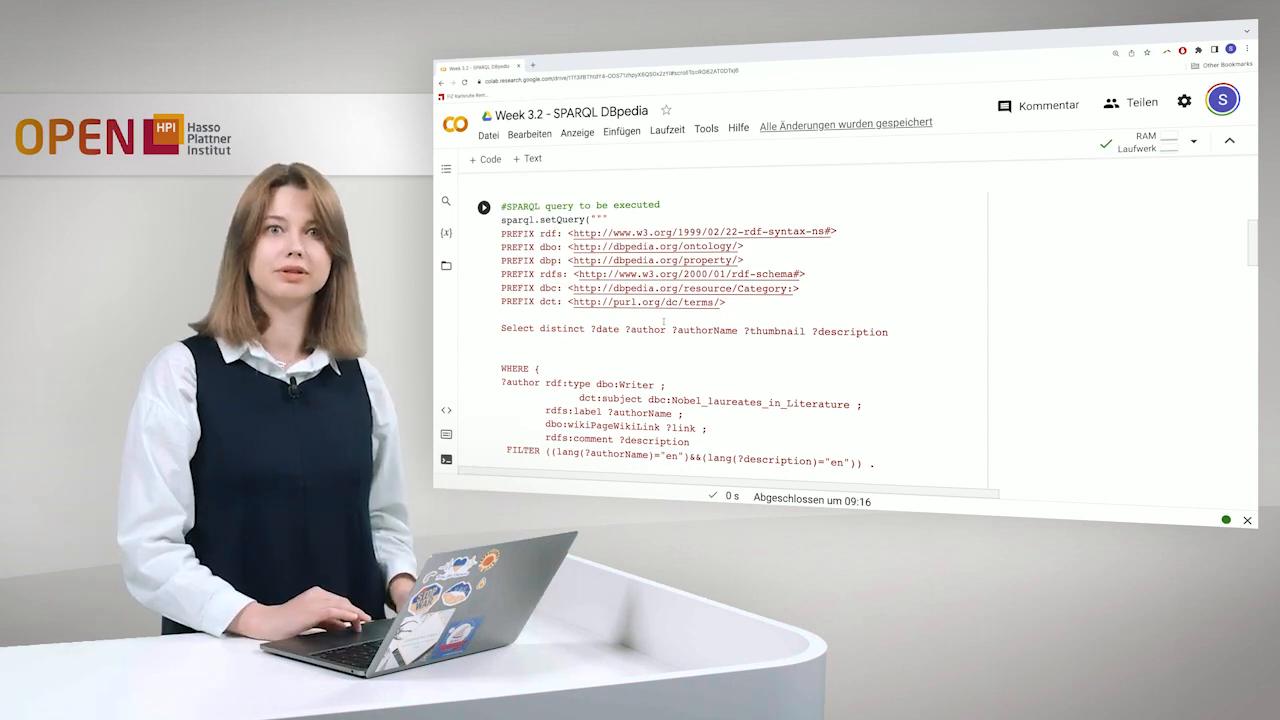
scroll(down, 3)
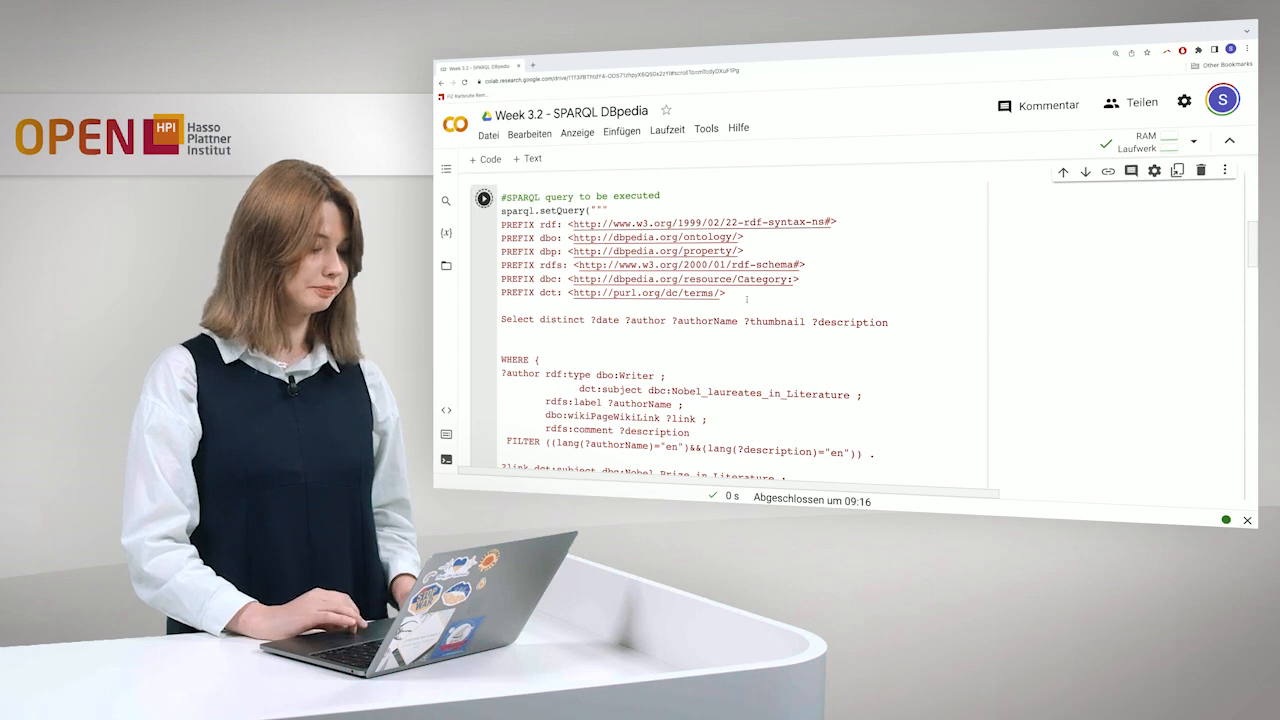
- Run the Query 1 cell fetching Nobel literature laureates from DBpedia and review its code
click(484, 186)
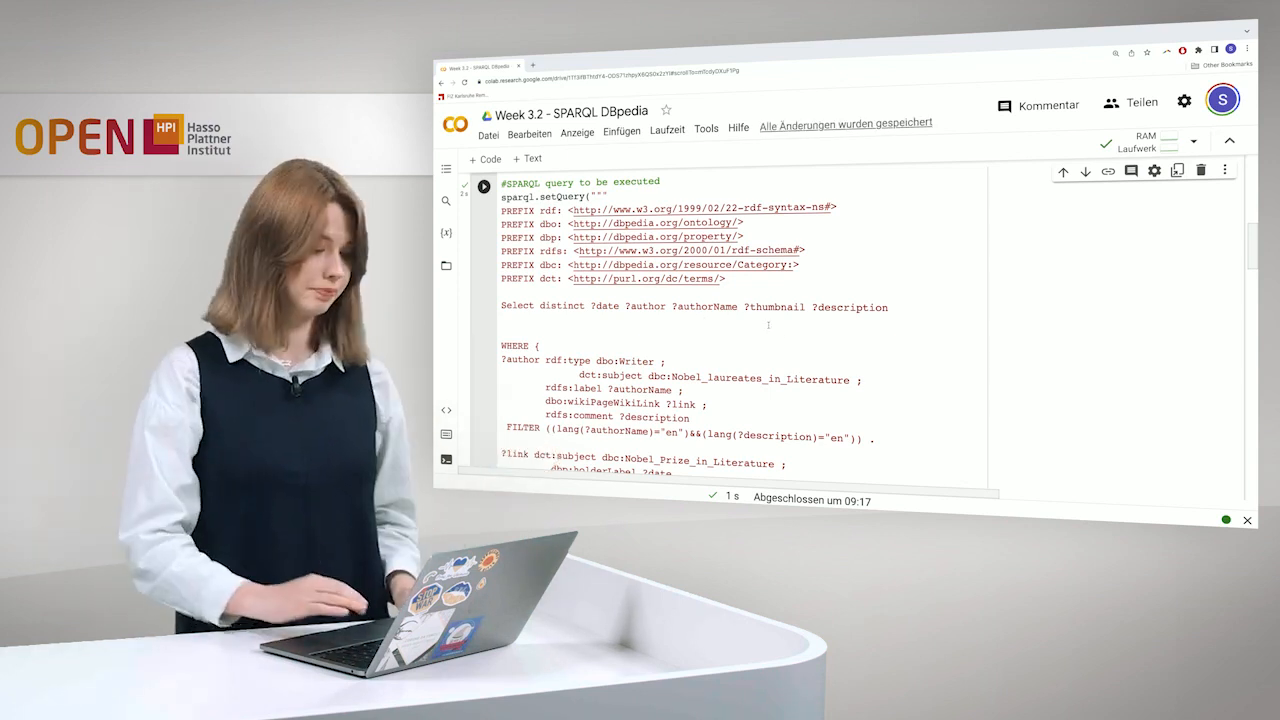
scroll(down, 3)
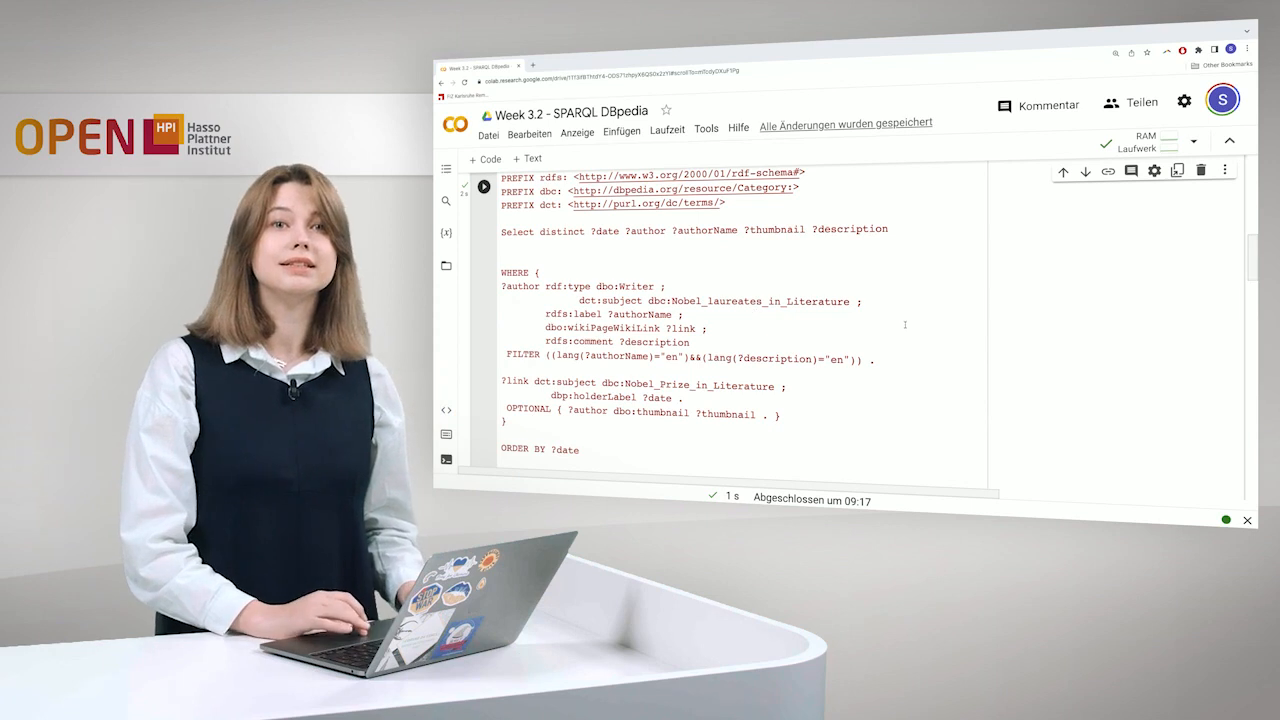
scroll(down, 3)
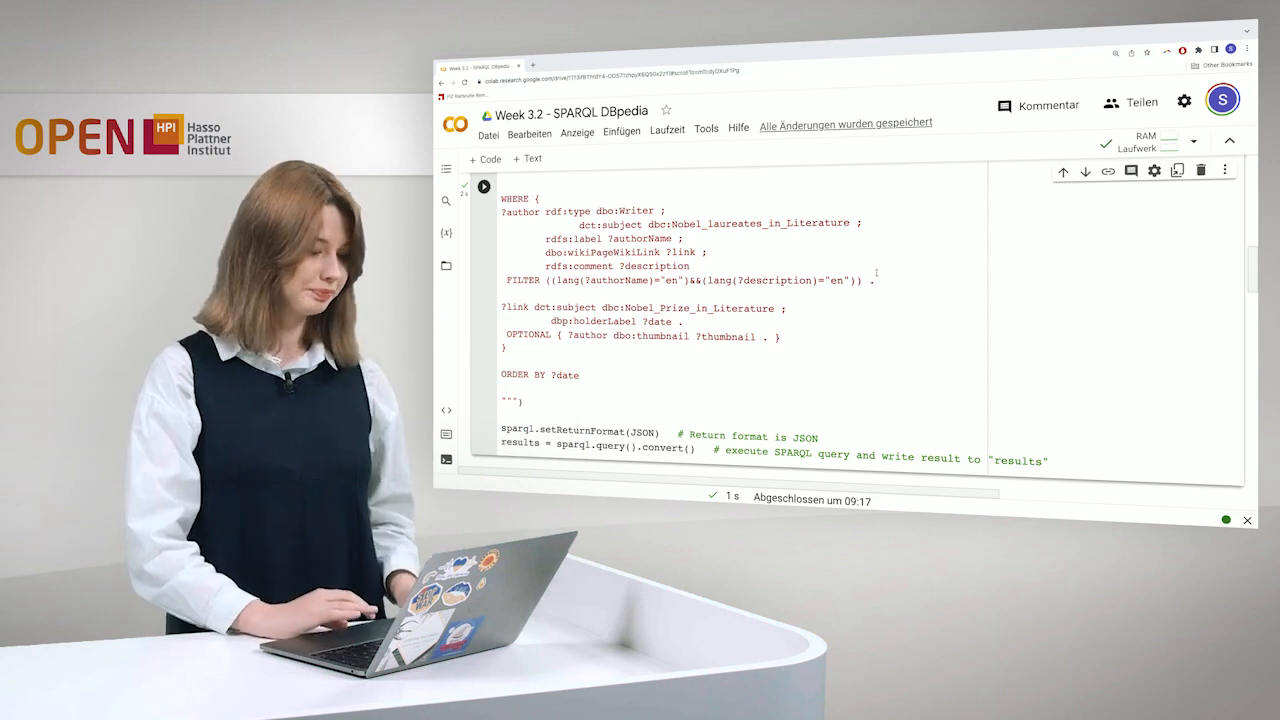
scroll(down, 3)
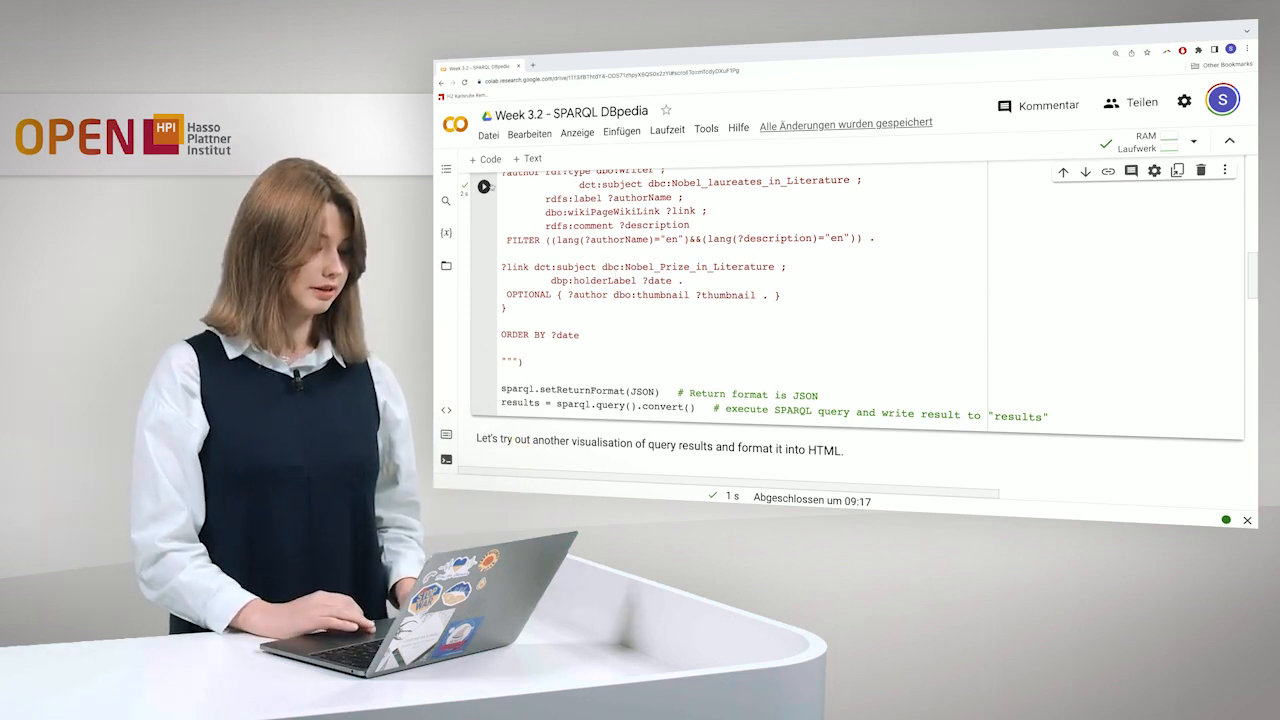
scroll(down, 3)
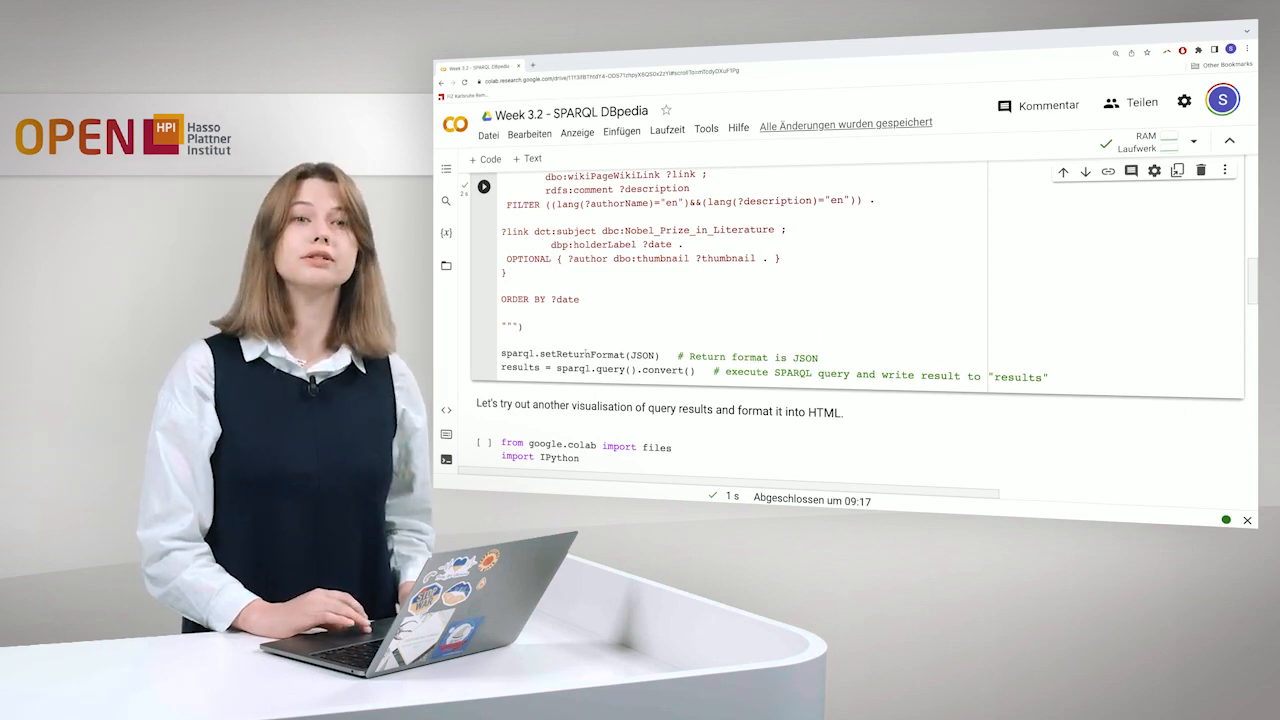
scroll(down, 3)
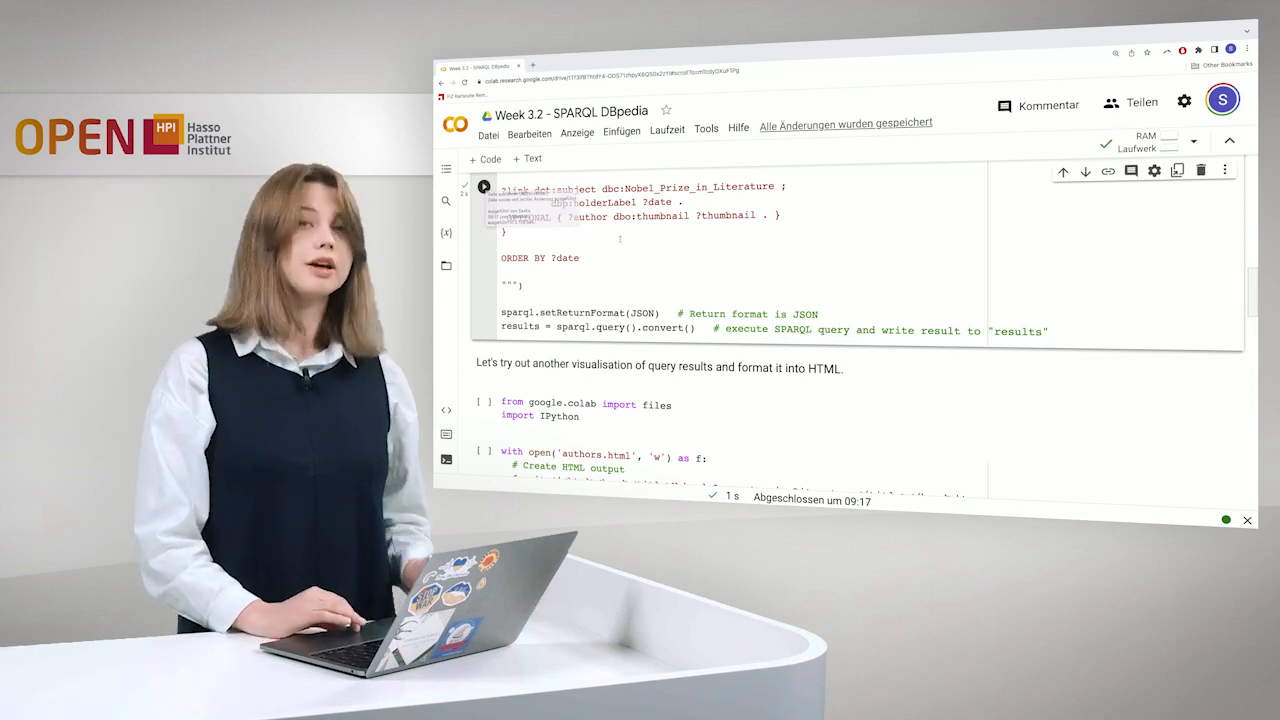
scroll(down, 3)
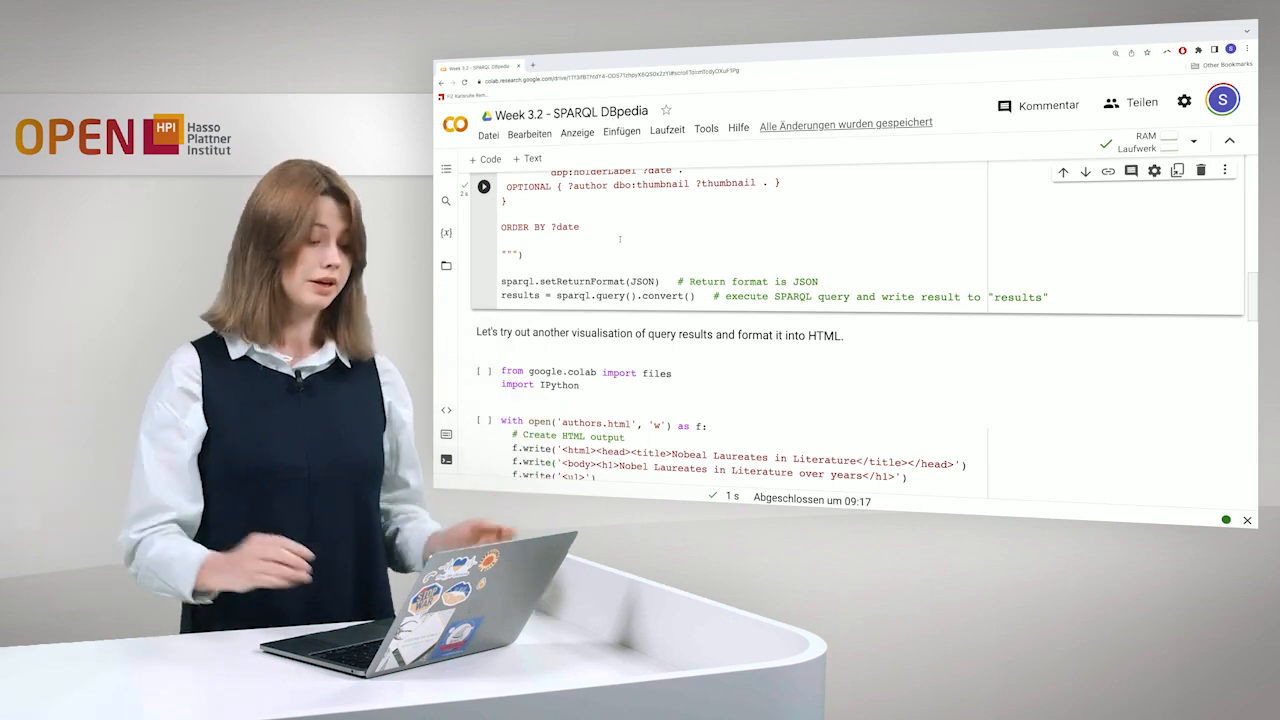
scroll(down, 3)
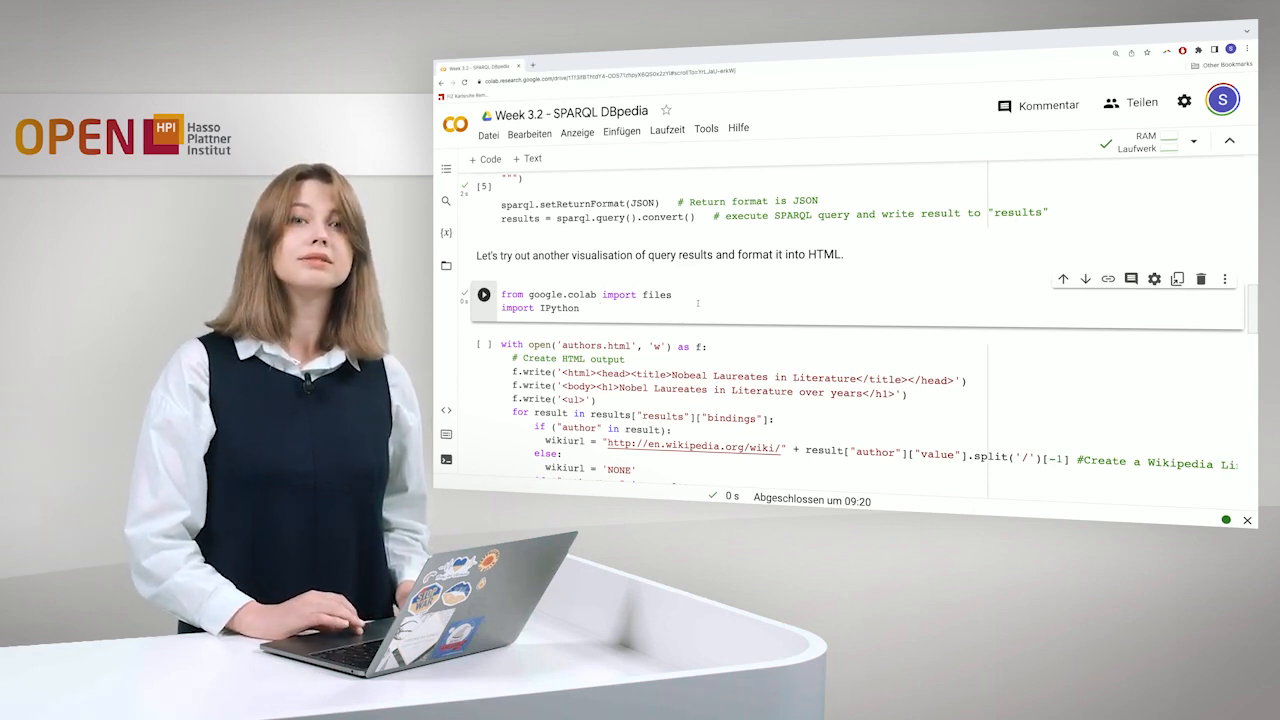
scroll(down, 3)
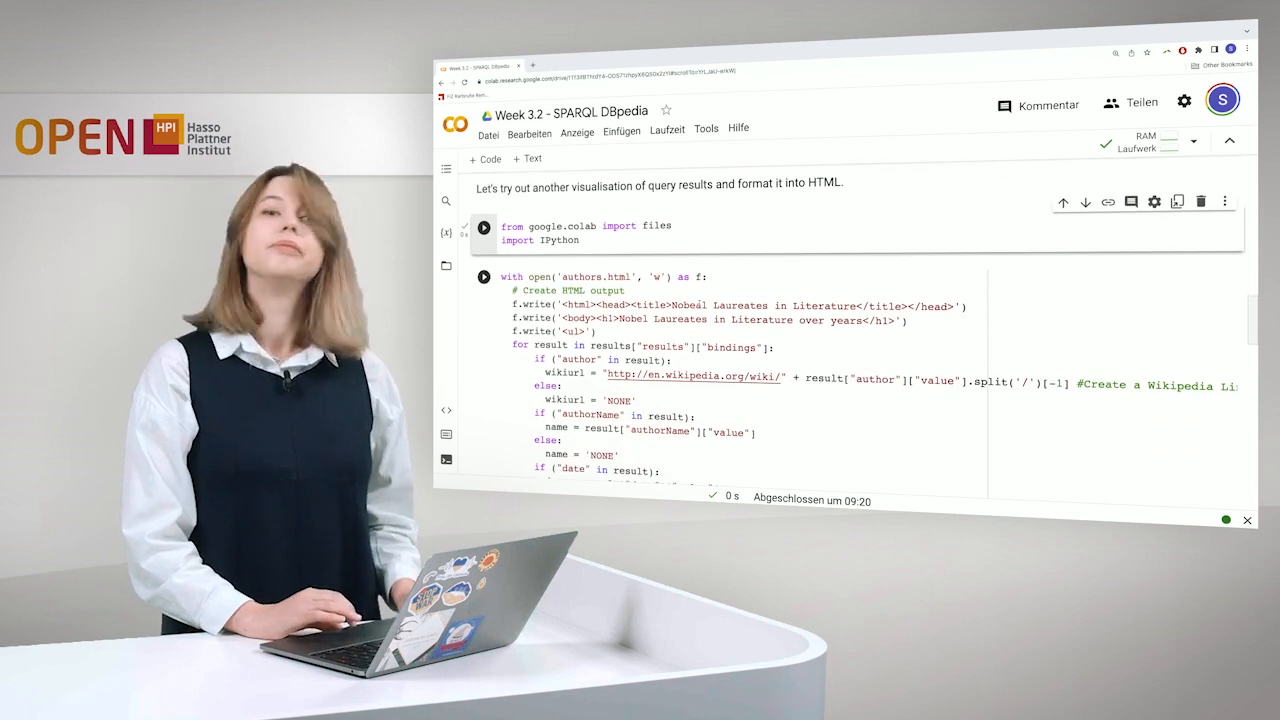
scroll(up, 3)
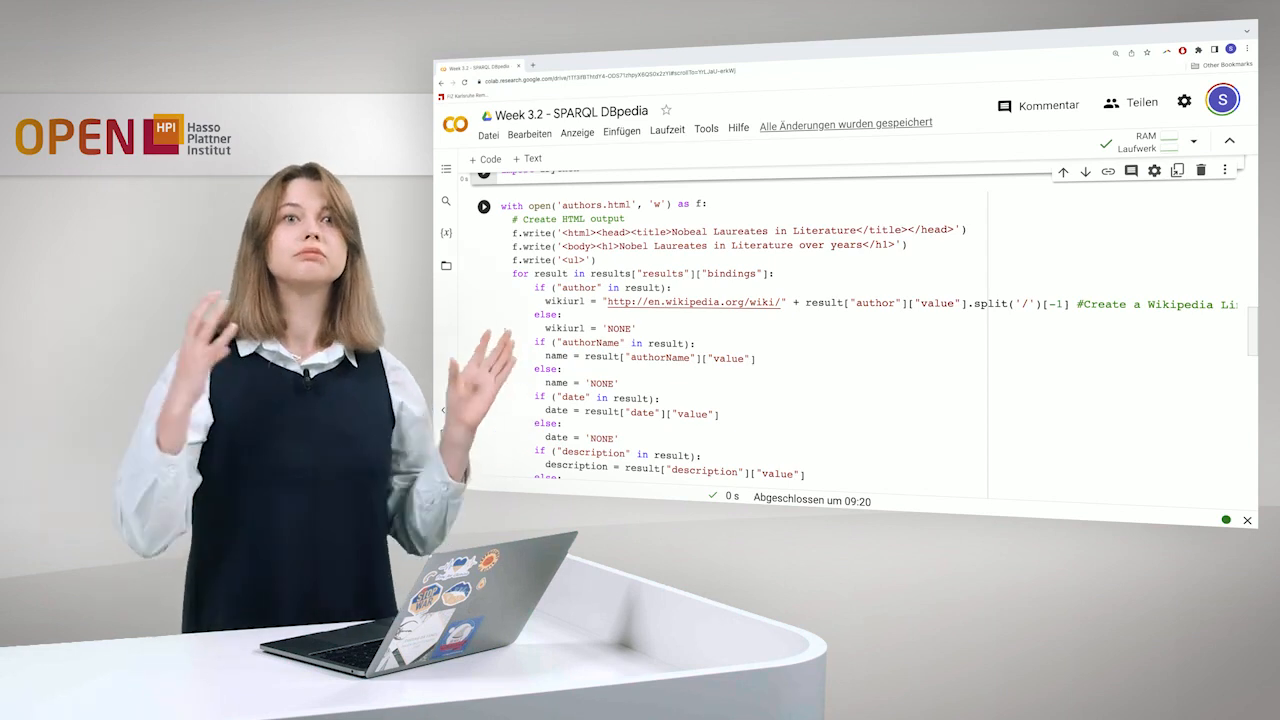
scroll(down, 3)
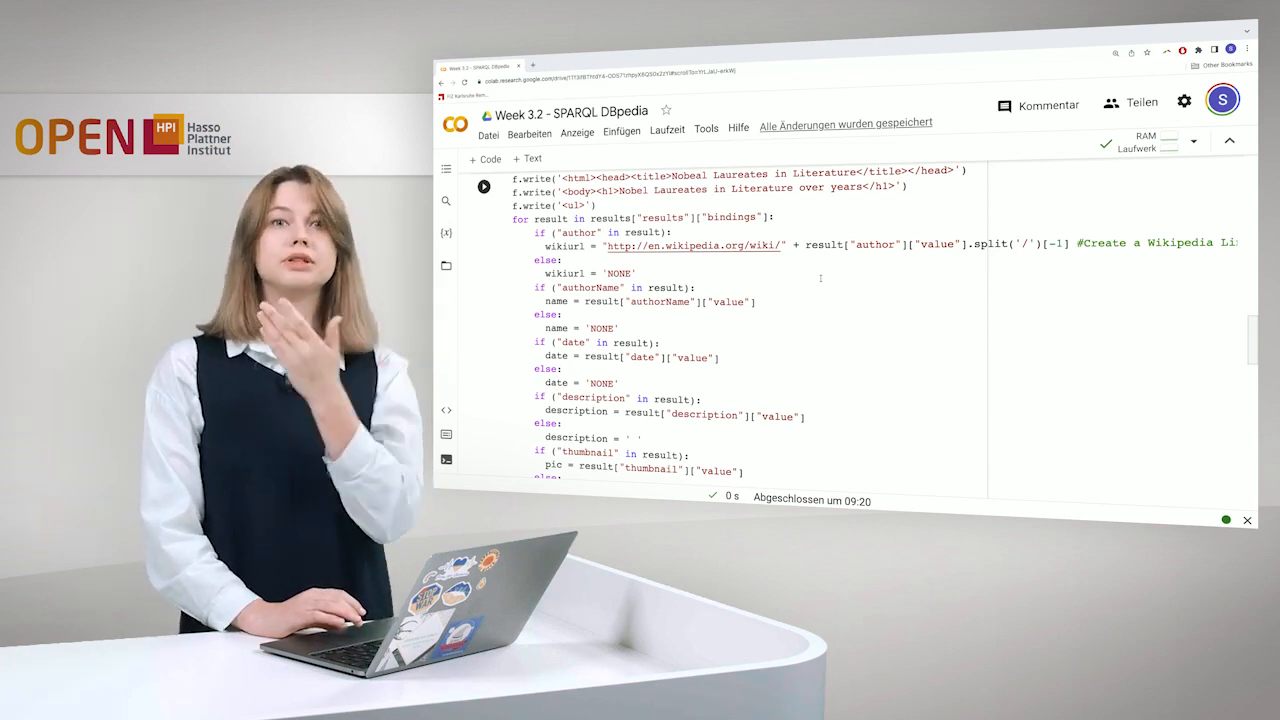
scroll(down, 3)
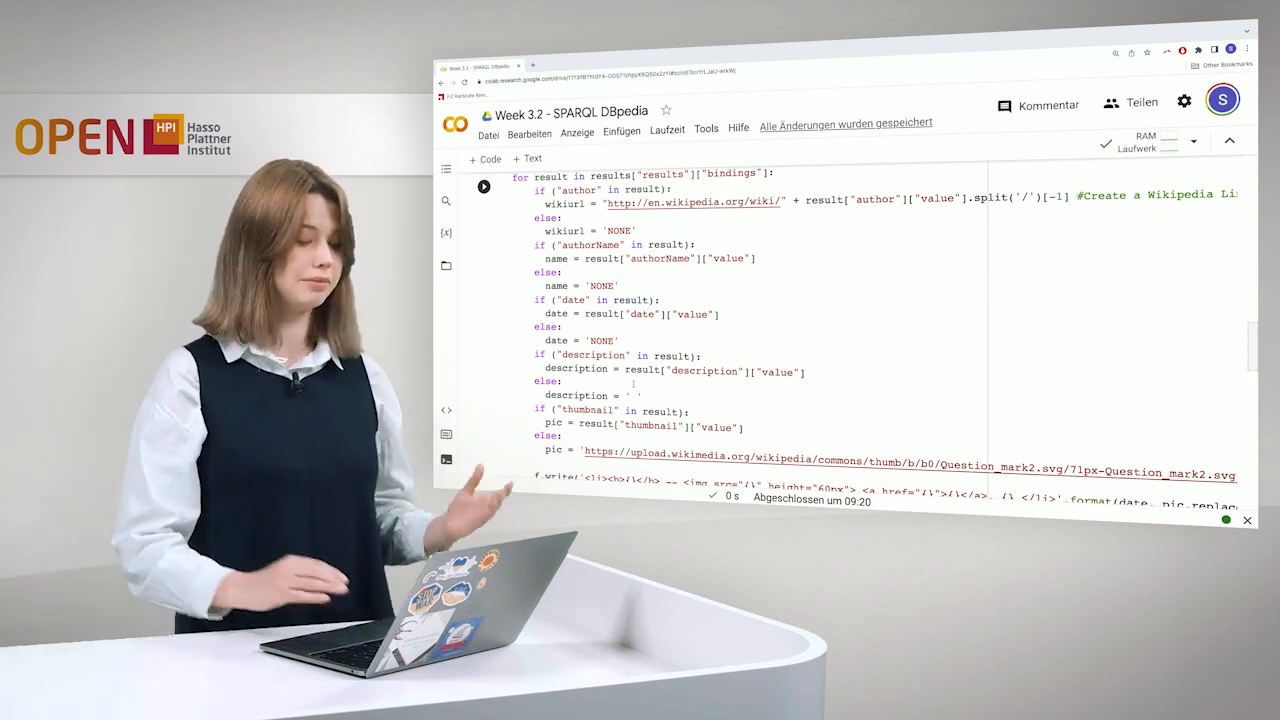
scroll(down, 3)
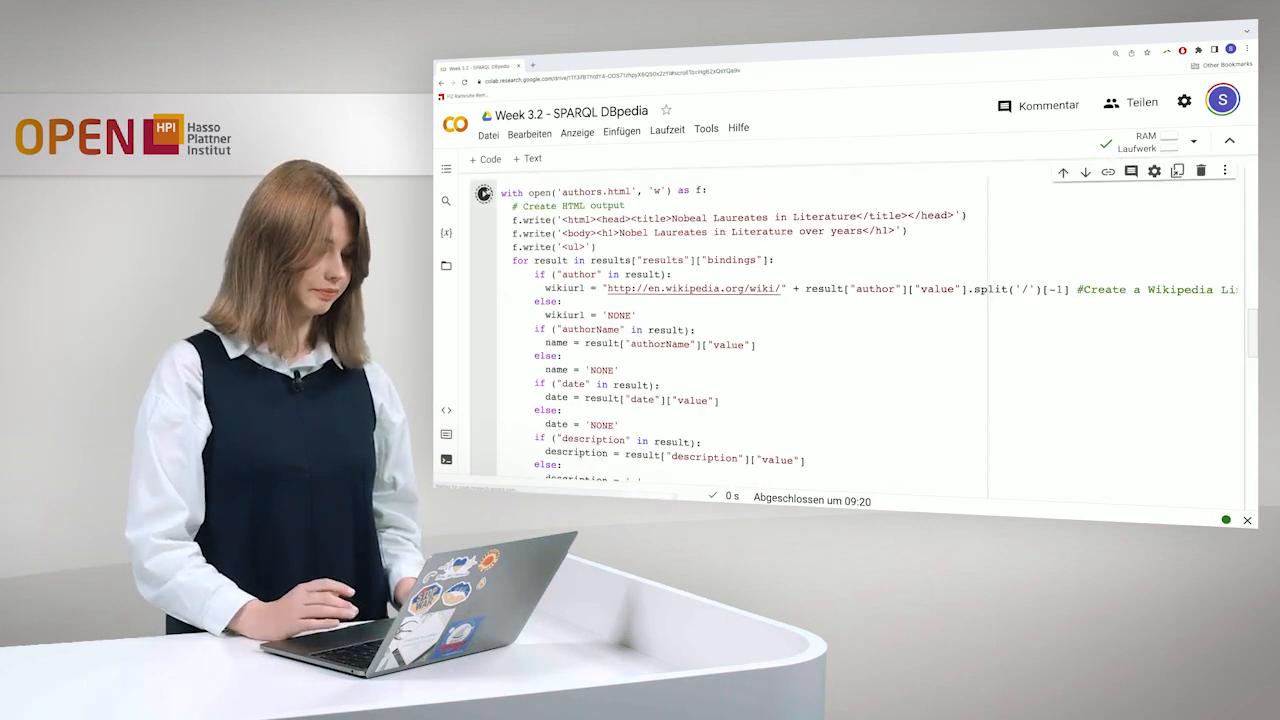
- Browse the rendered laureates list, visit Camilo José Cela's Wikipedia article, and return to the notebook
scroll(down, 3)
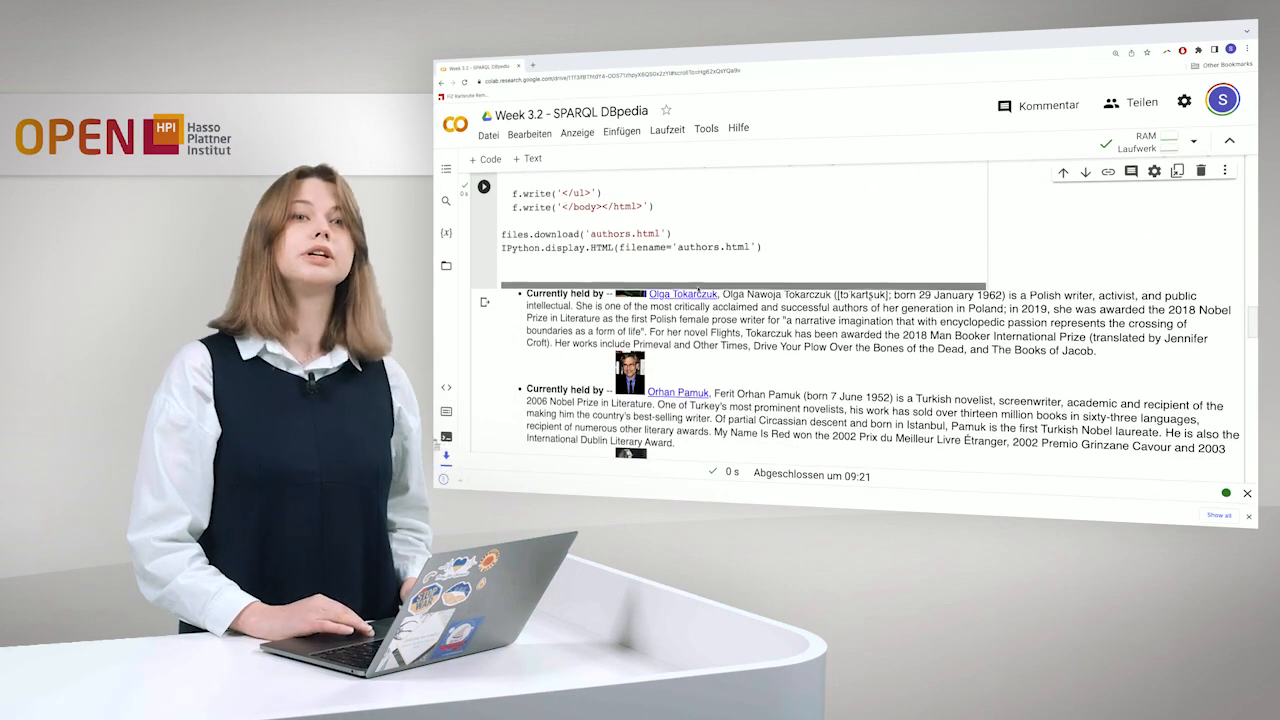
scroll(down, 3)
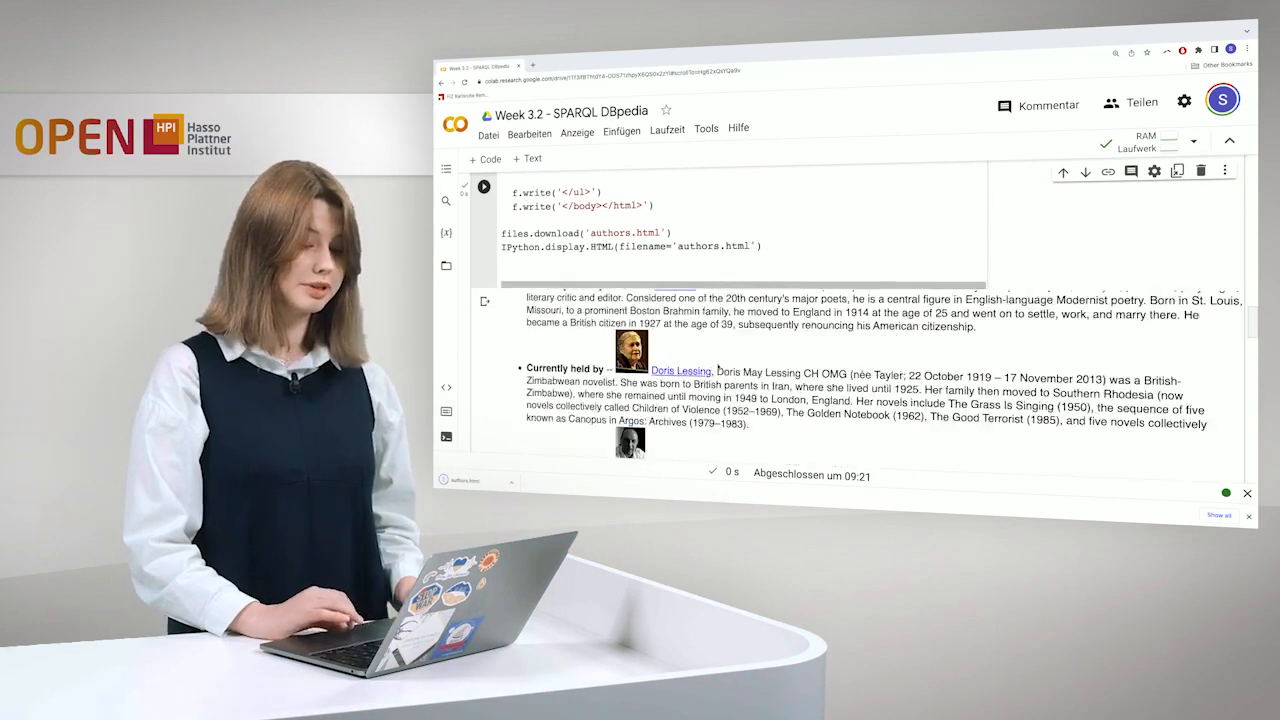
scroll(down, 3)
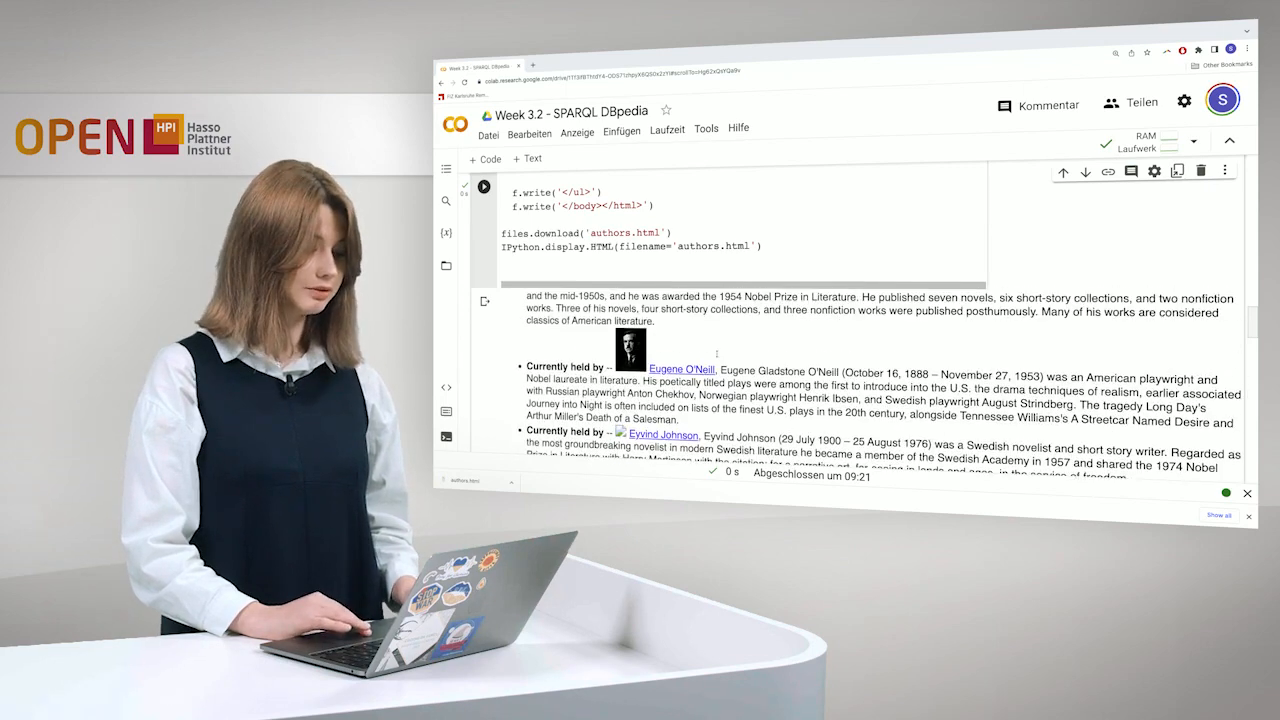
scroll(down, 3)
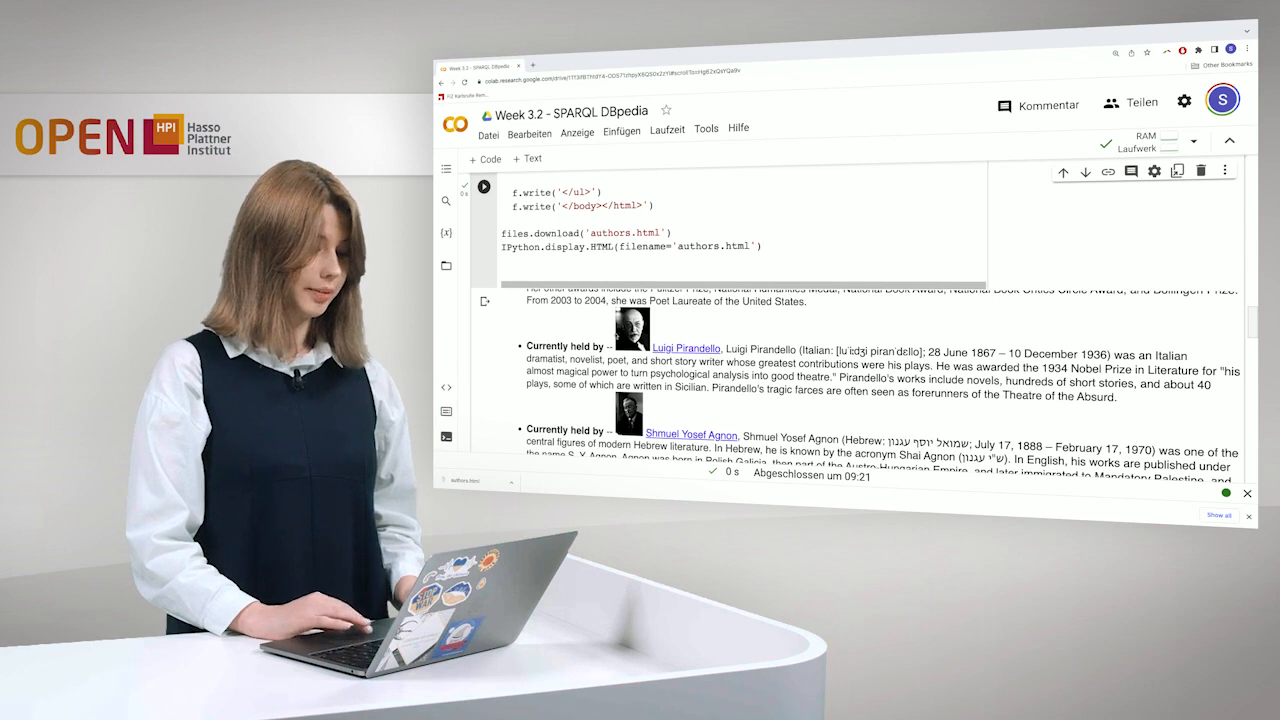
scroll(up, 3)
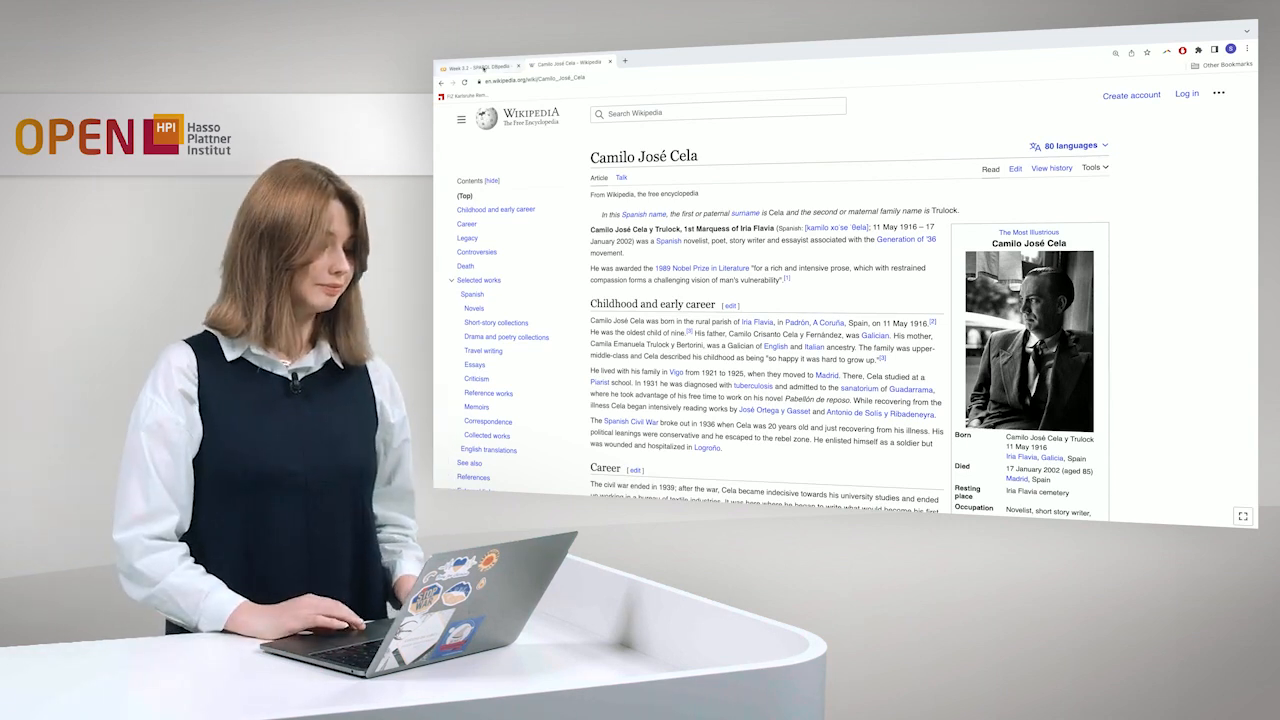
click(484, 64)
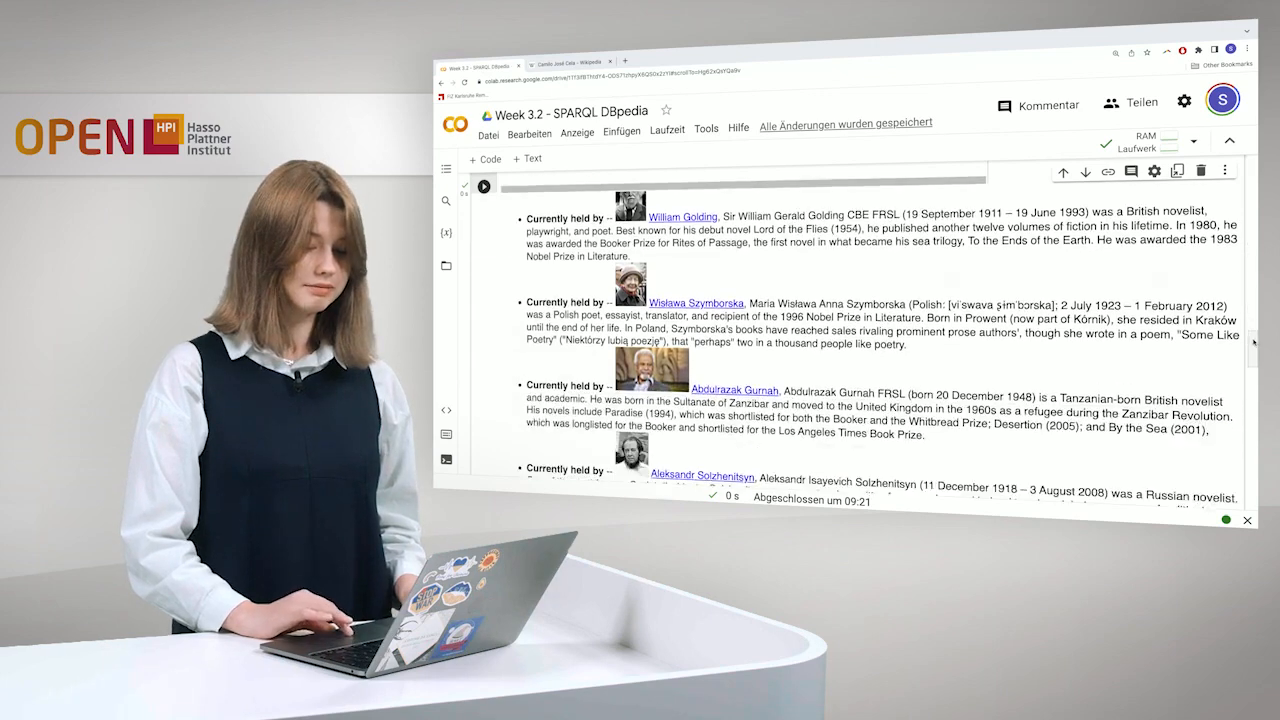
scroll(up, 3)
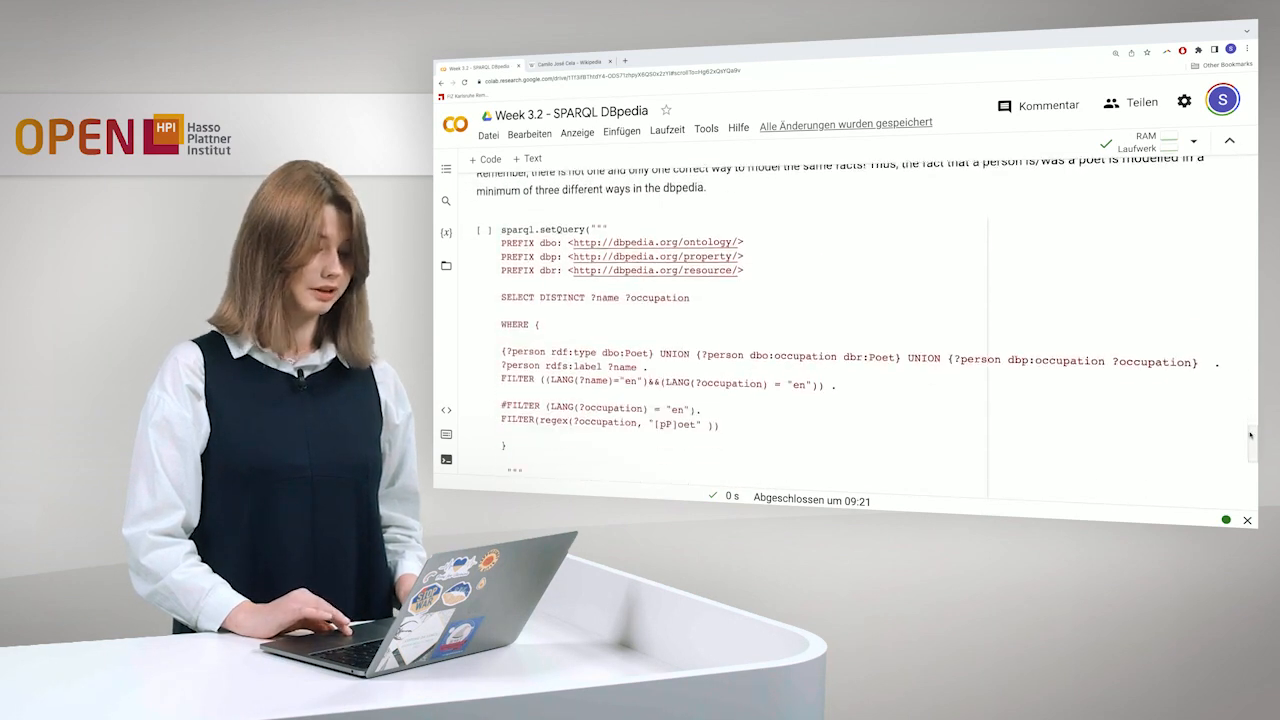
- Scroll to the poet-occupation UNION query cell and its results table
scroll(up, 3)
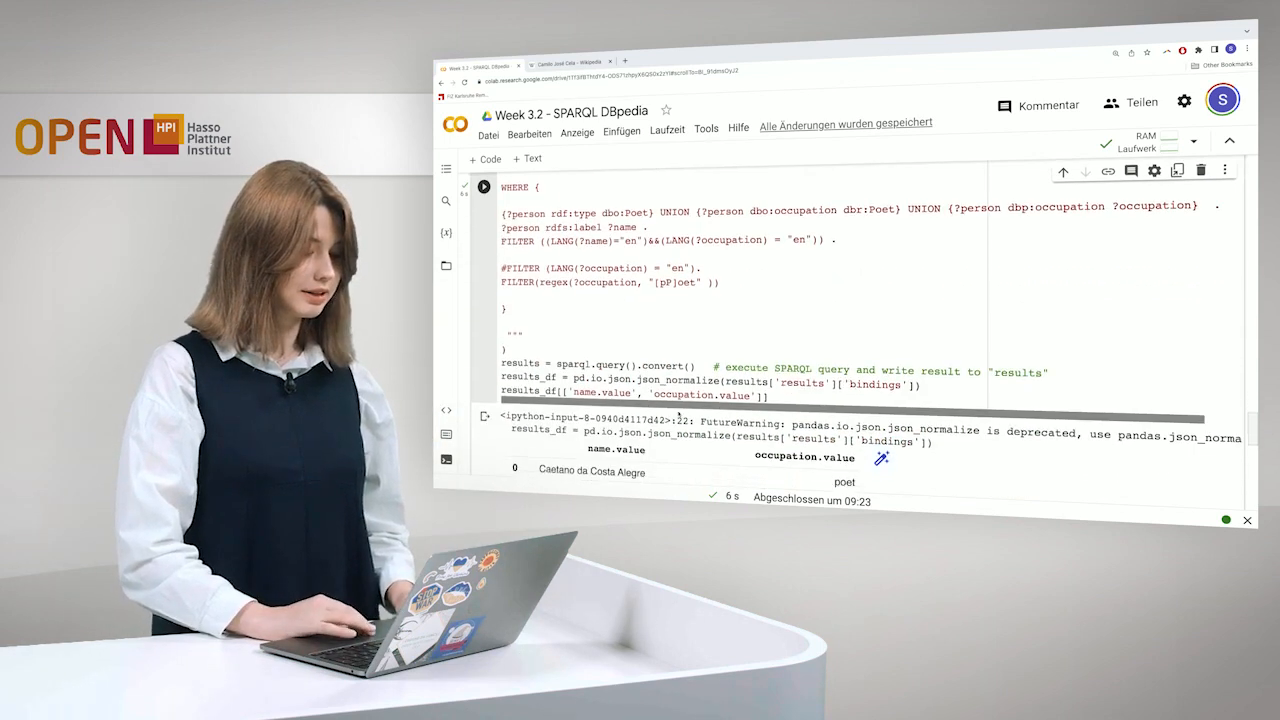
scroll(down, 3)
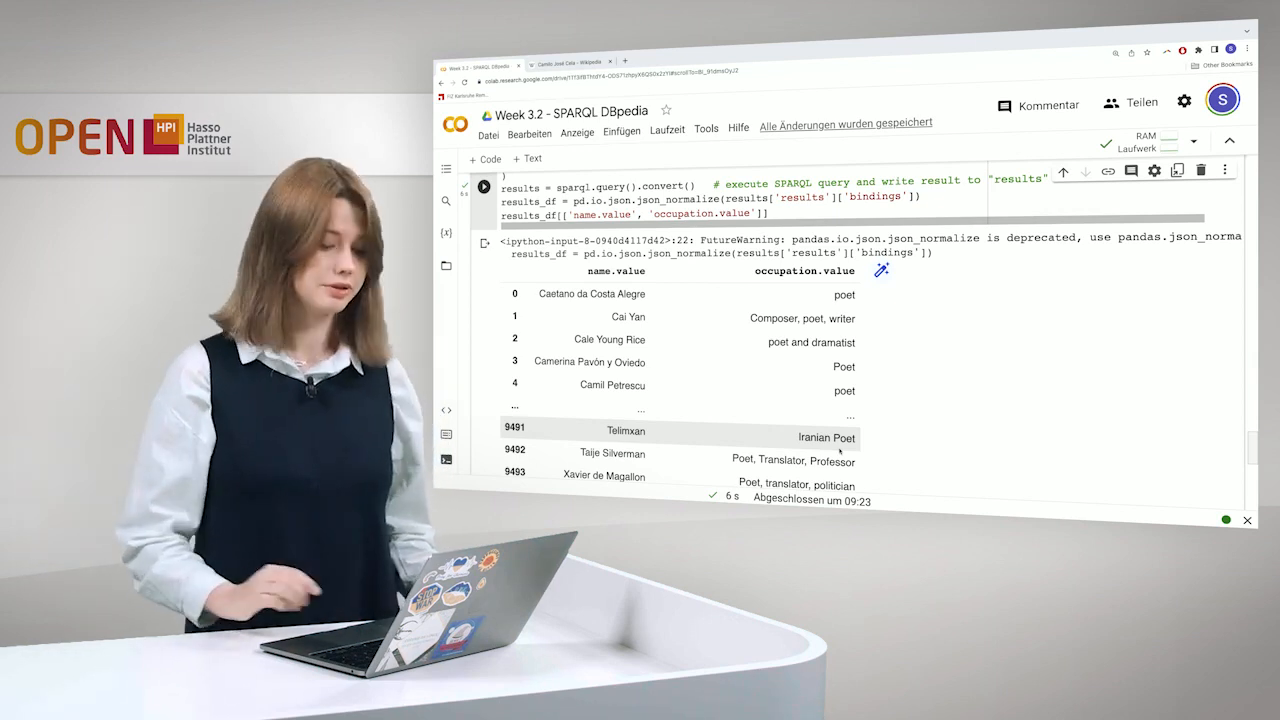
scroll(down, 3)
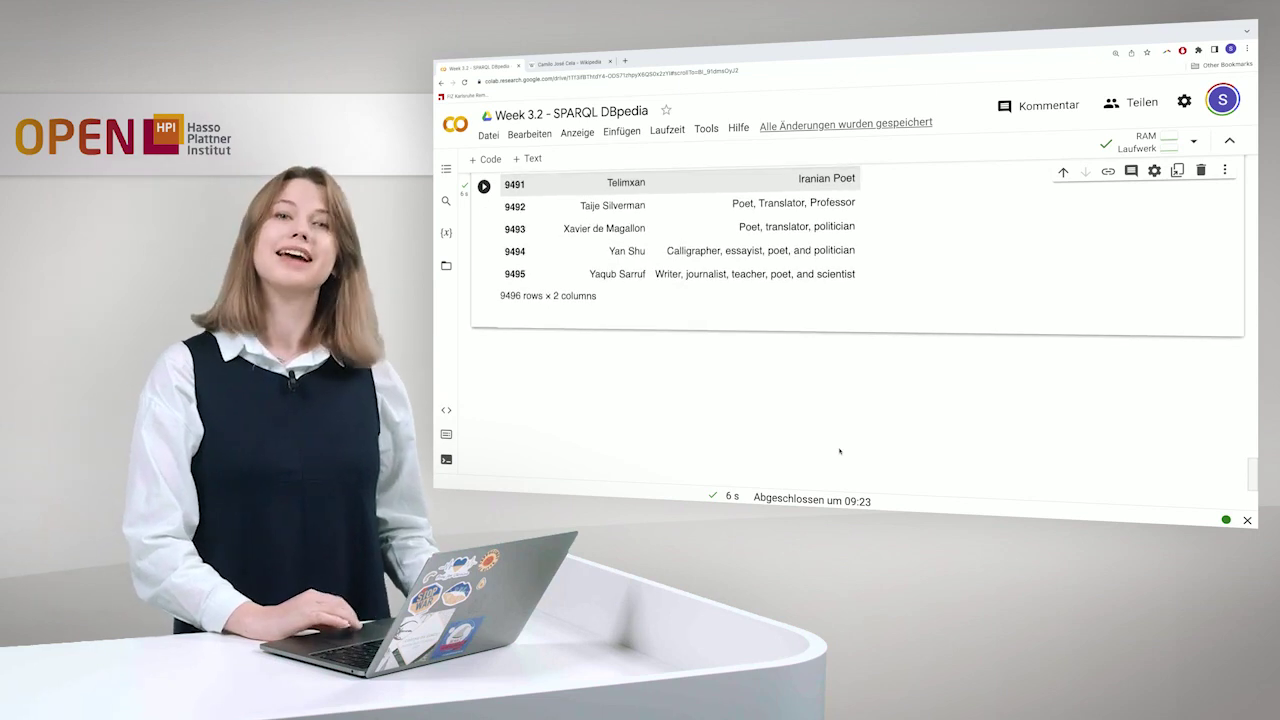